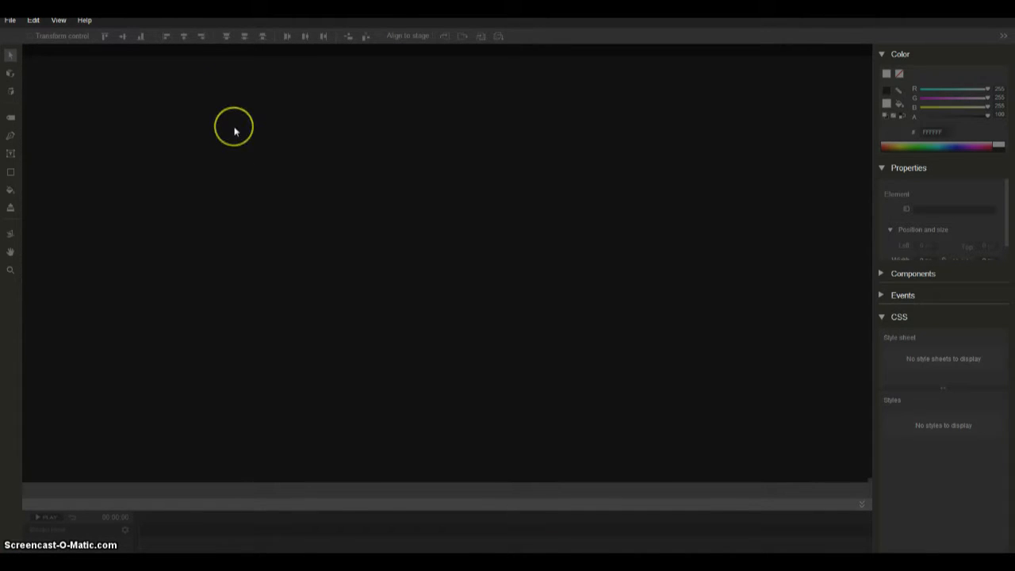
Open the File menu in the menu bar.
click(10, 19)
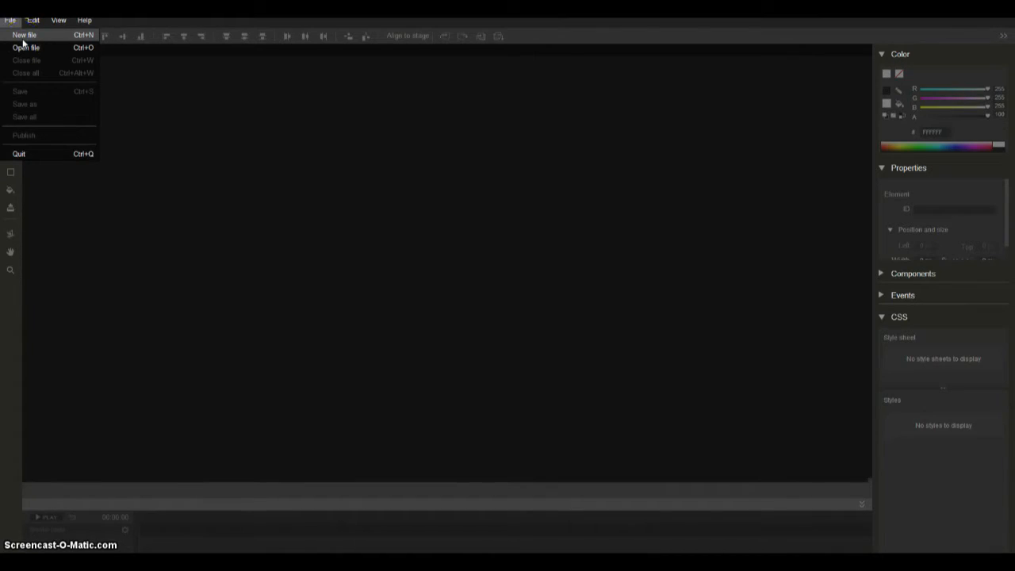
Choose New file from the File menu.
click(24, 34)
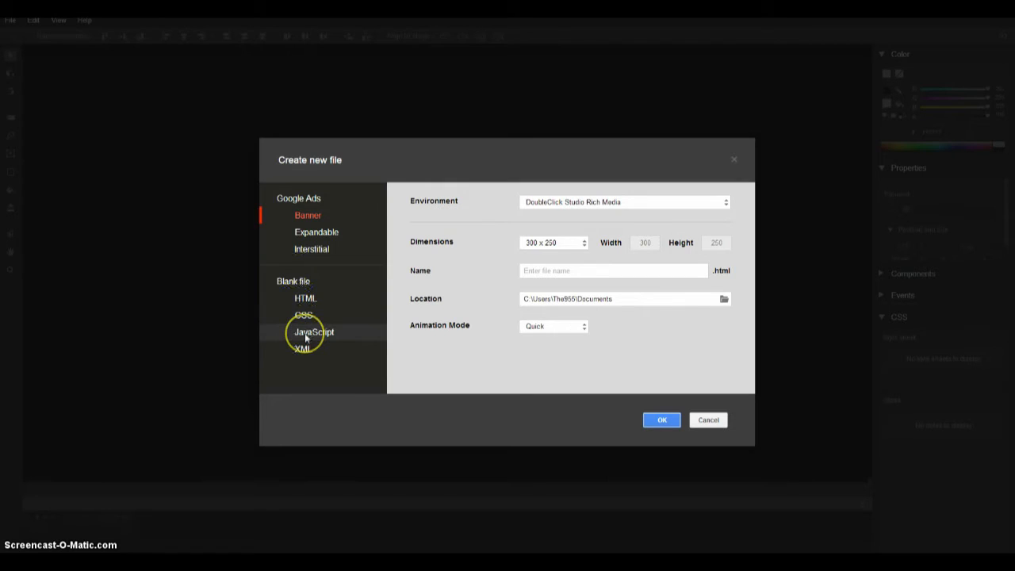
Check the Environment dropdown, then pick HTML under Blank file as the type.
click(307, 215)
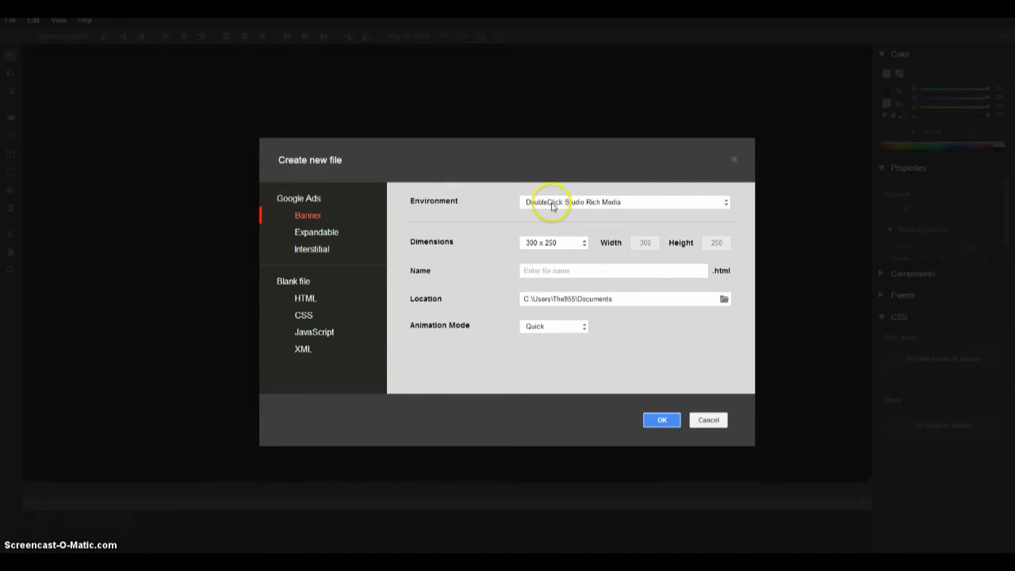
click(624, 202)
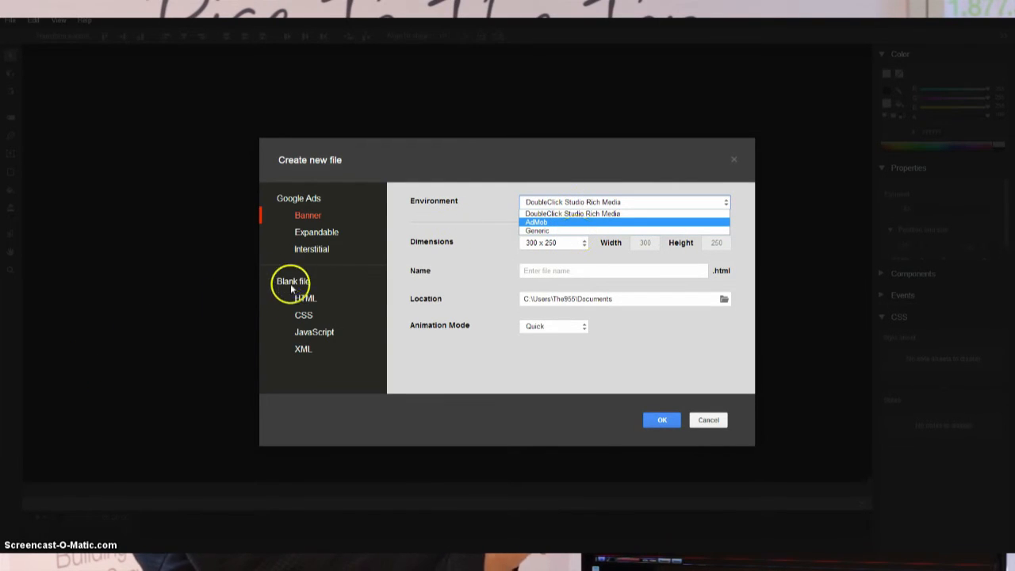
click(305, 297)
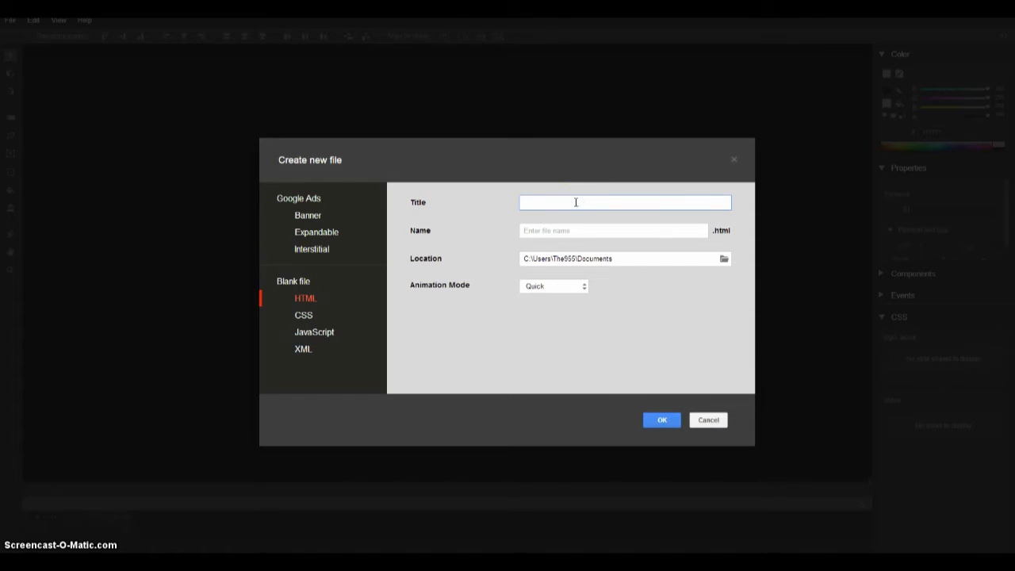
Enter title 'my page' and name 'mysite', then confirm creating the file.
text(my)
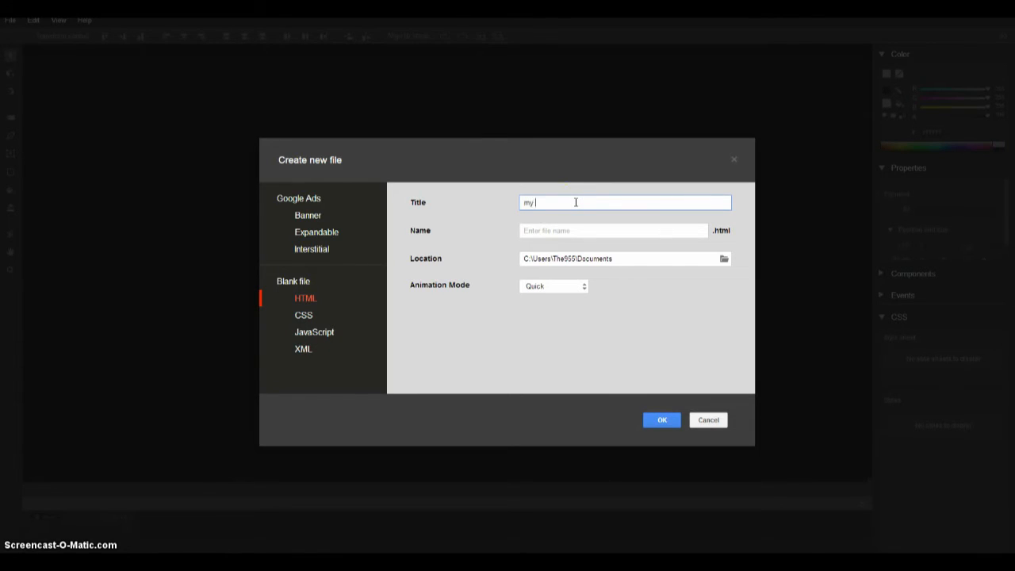
text(page)
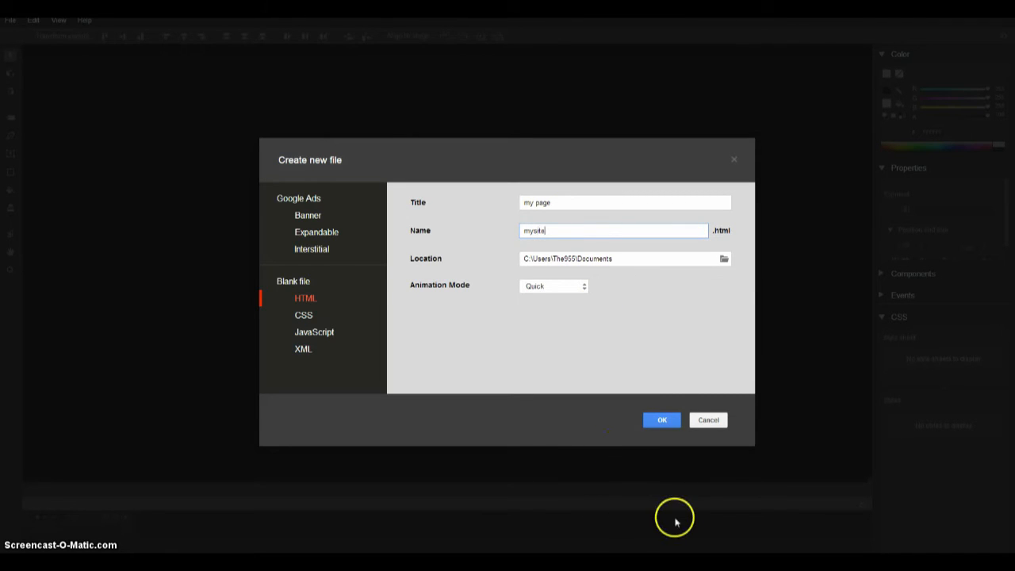
click(662, 419)
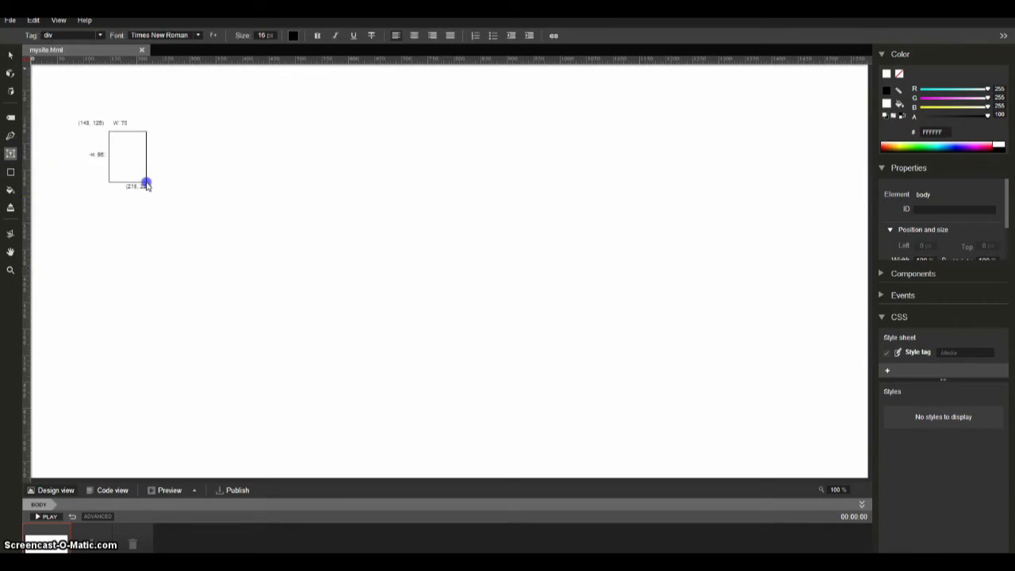
Draw a text box near the page's top-left reading 'my text'.
drag(146, 184, 559, 222)
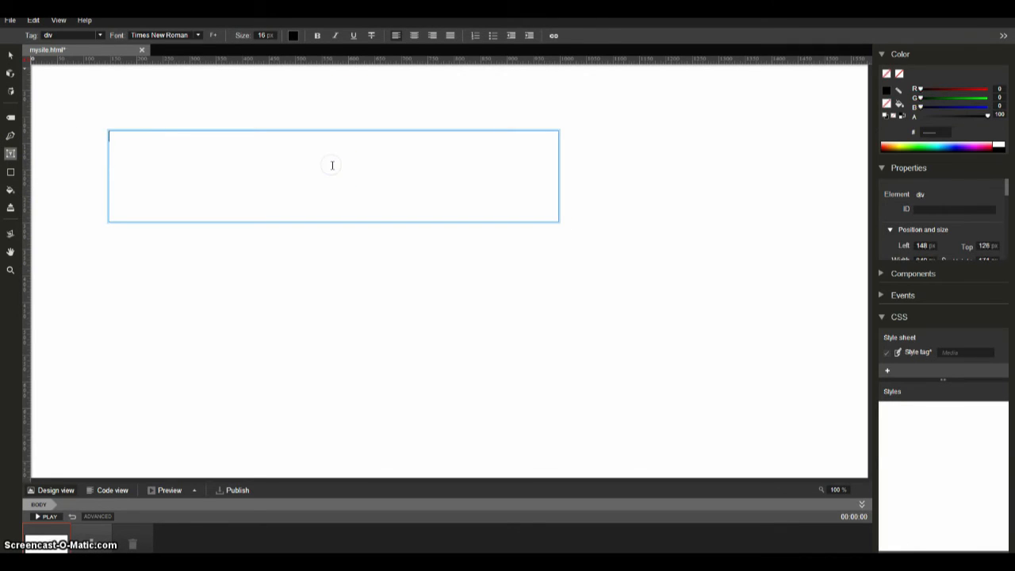
text(my)
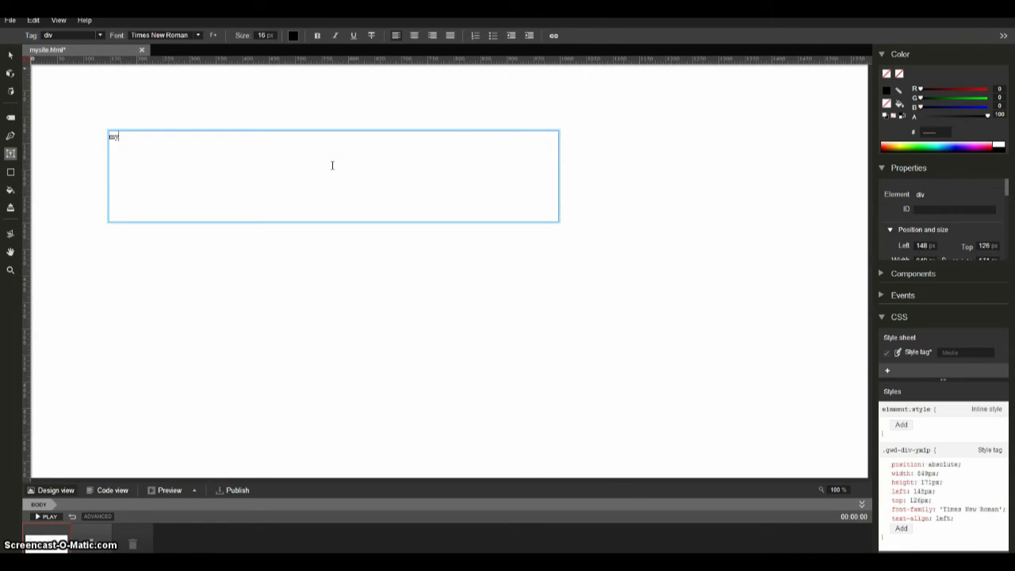
text(text)
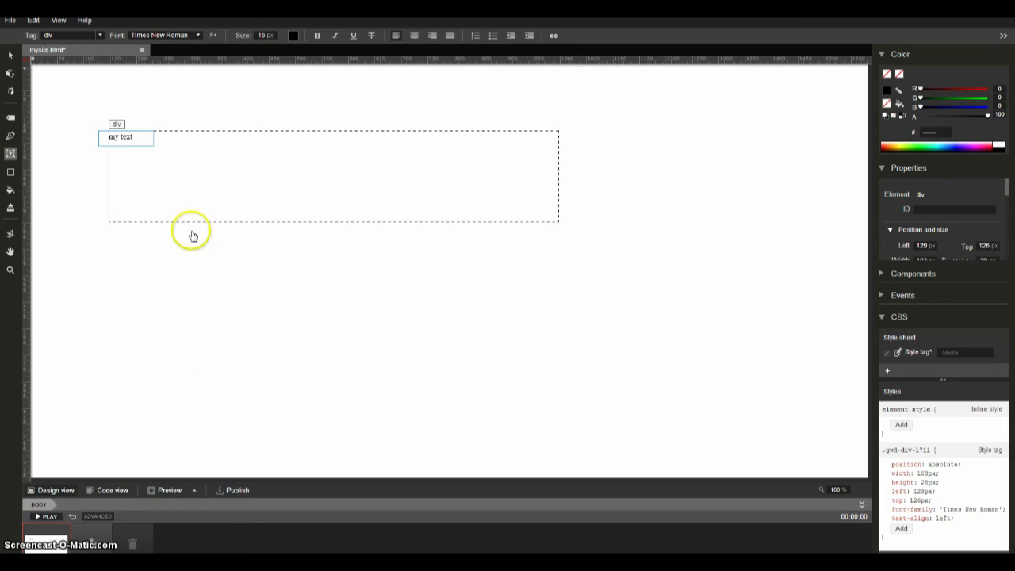
click(33, 20)
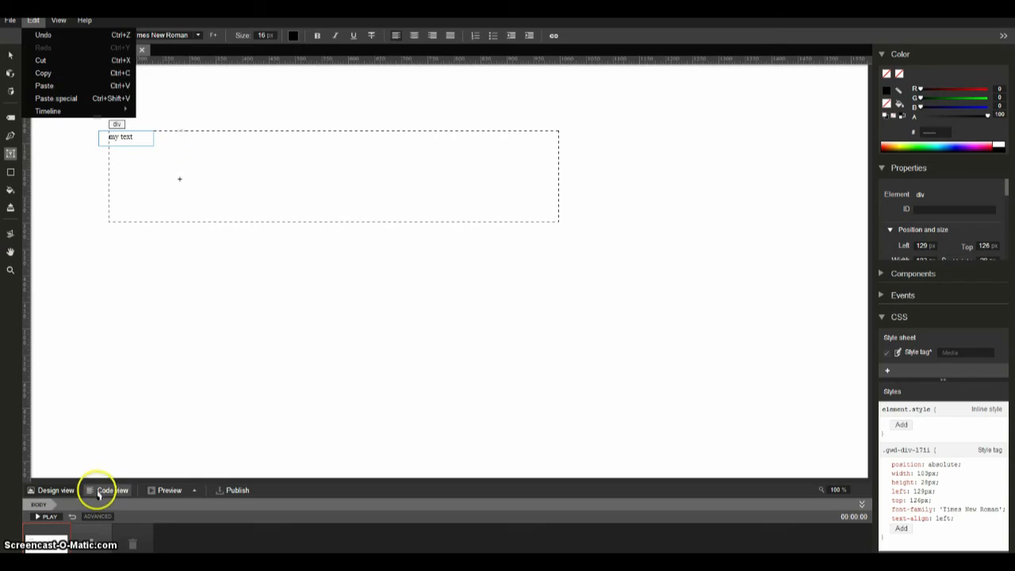
View the HTML in Code view, return to Design view, then list preview browsers.
click(113, 490)
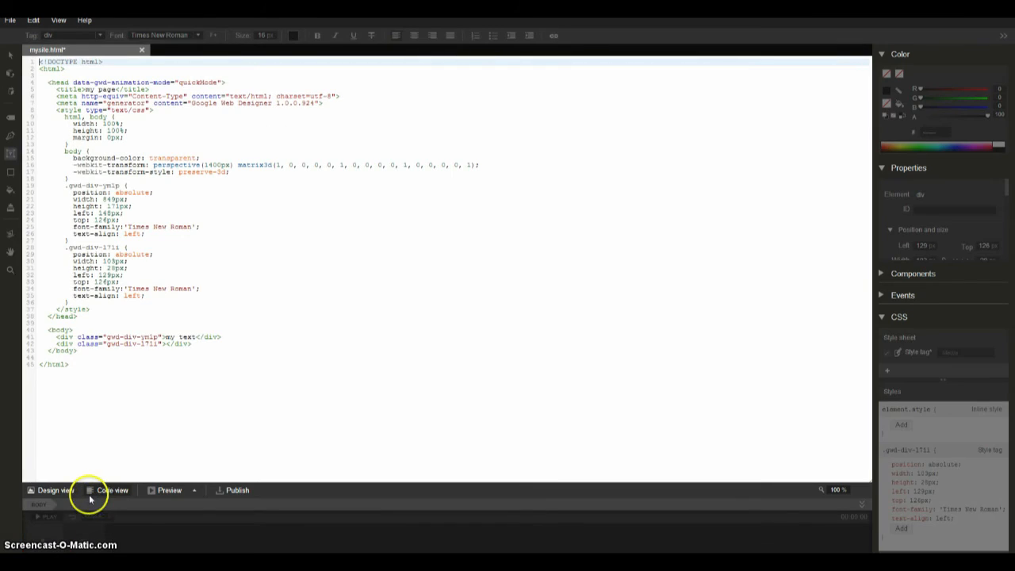
click(55, 489)
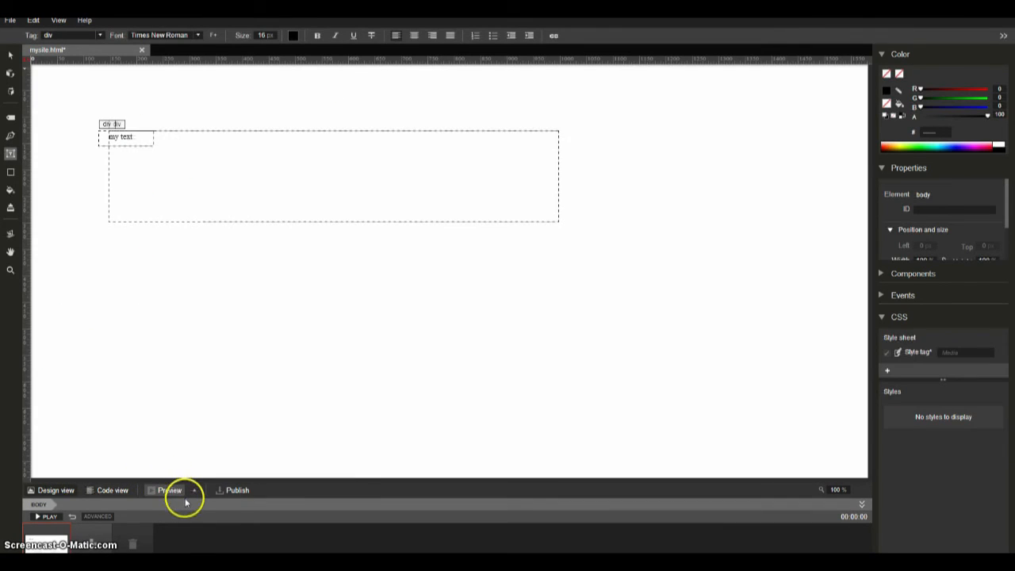
click(169, 490)
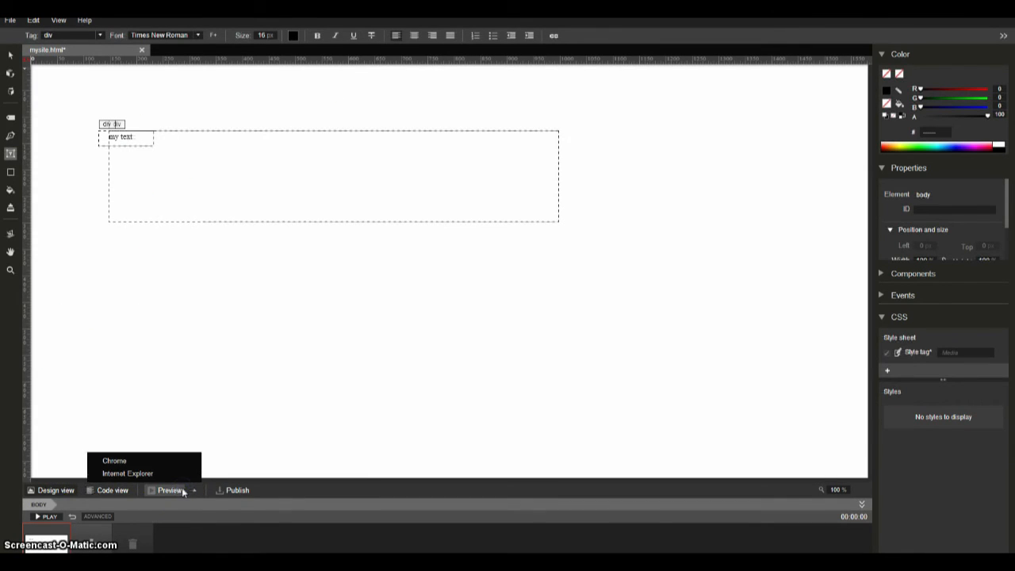
mouse_move(127, 473)
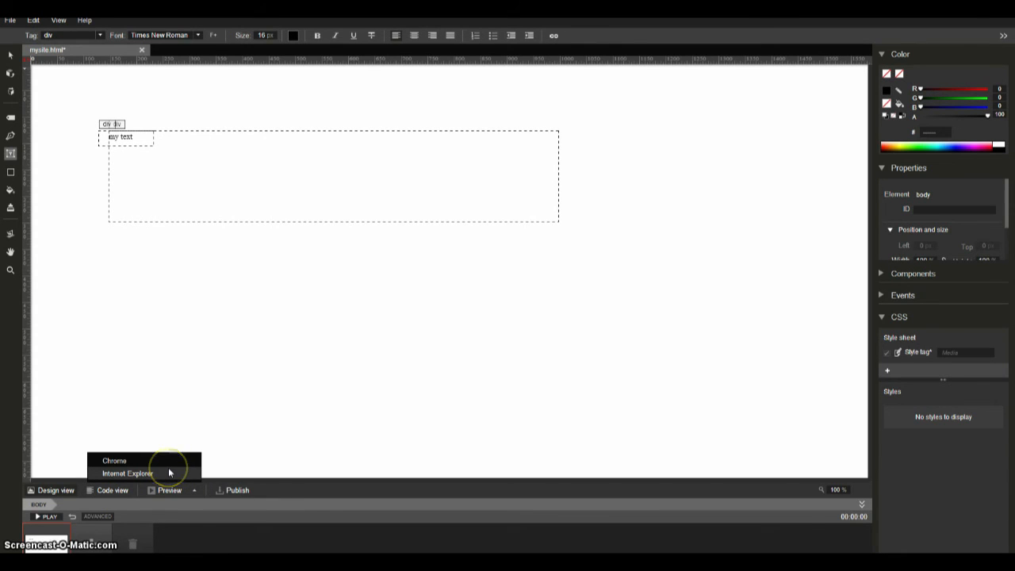